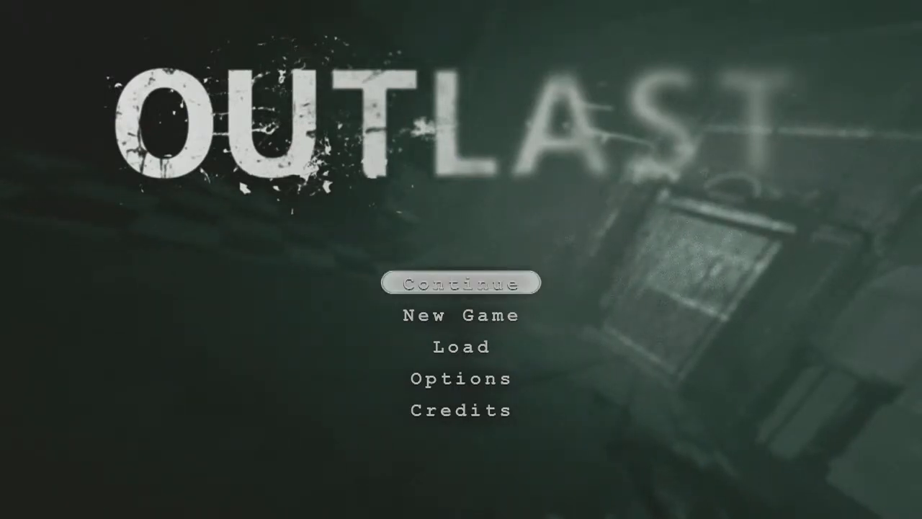
Step: Resume the saved game from the Continue option on Outlast's main menu
click(461, 282)
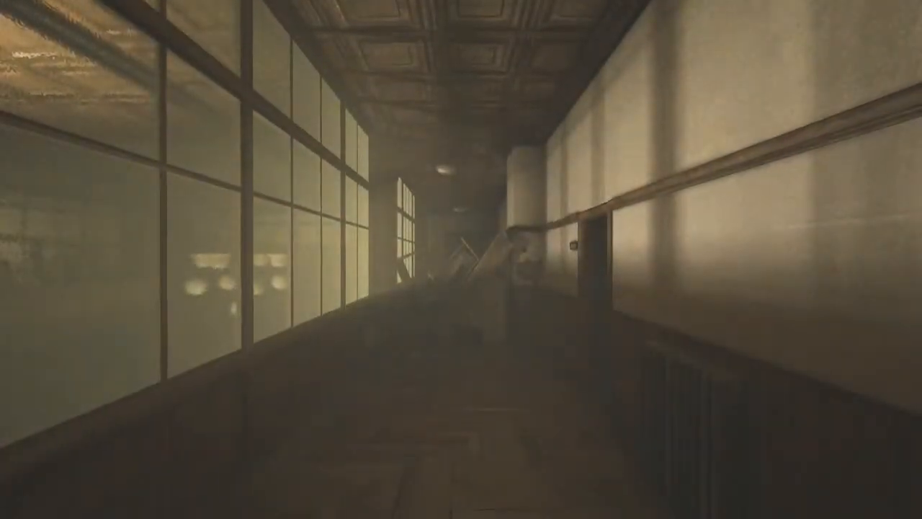
Step: Walk forward along the windowed asylum corridor toward the chandelier reflections
key(w)
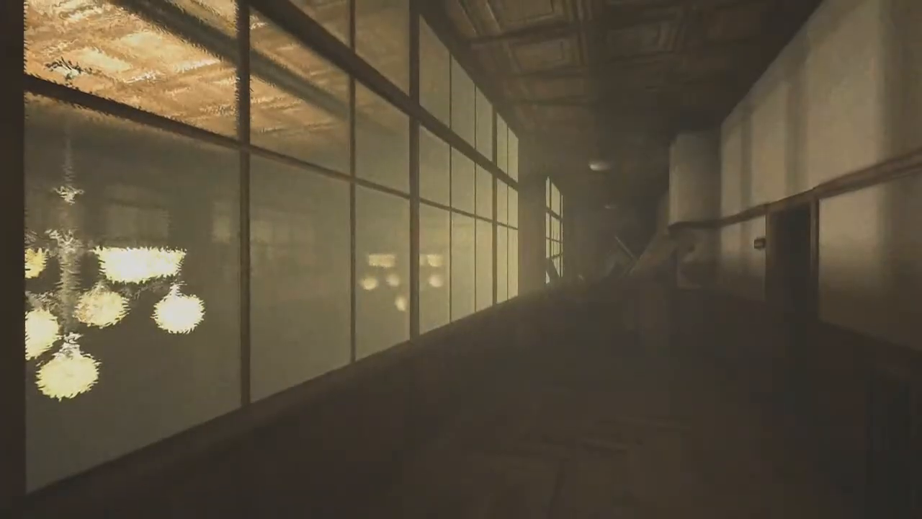
mouse_move(461, 260)
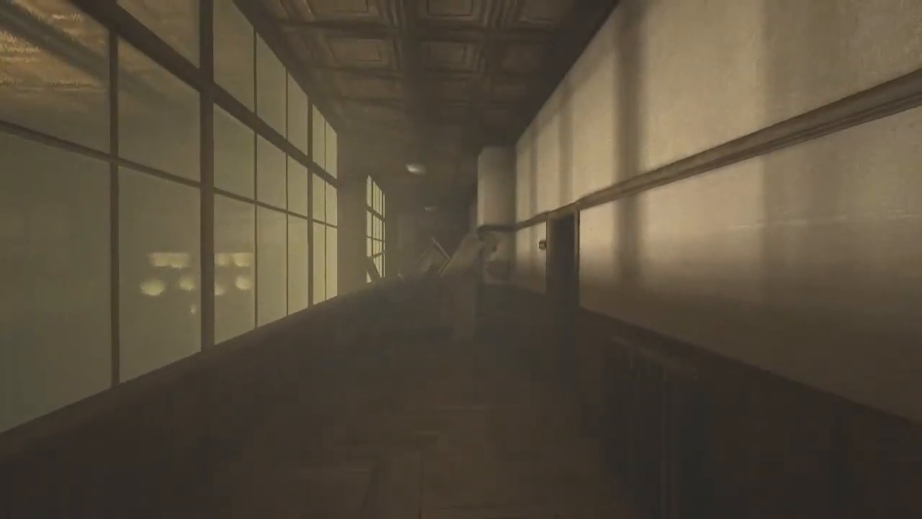
mouse_move(461, 259)
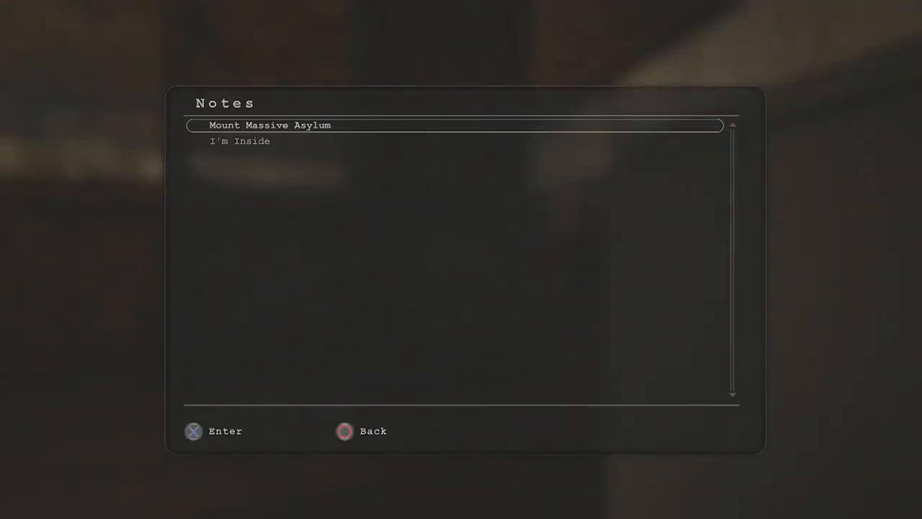
Step: Exit the Notes journal with Escape to resume the camcorder view
key(Escape)
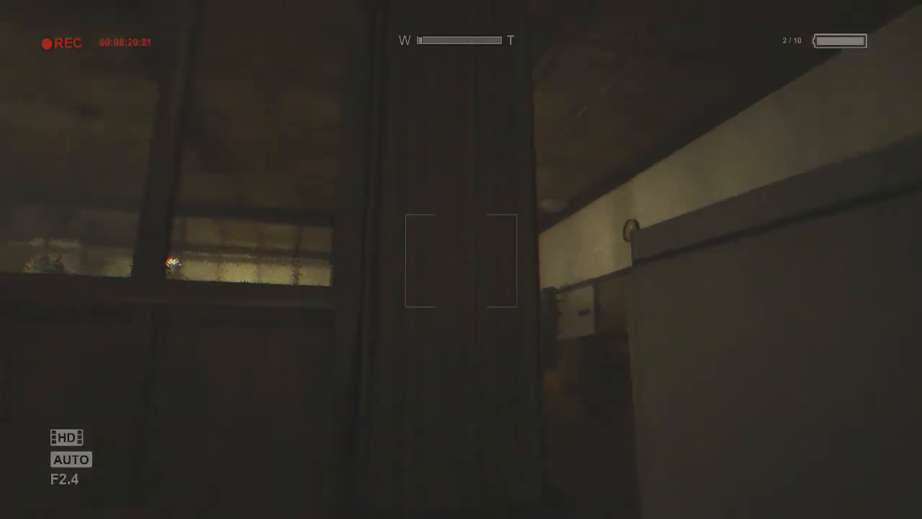